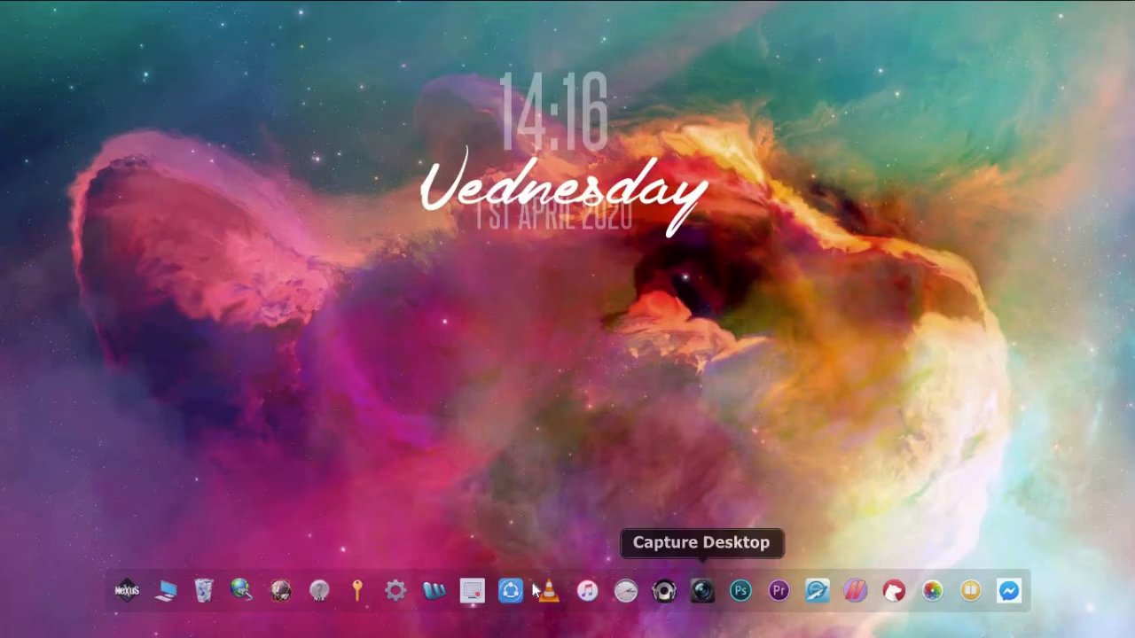
{"action": "mouse_move", "coordinate": [548, 592]}
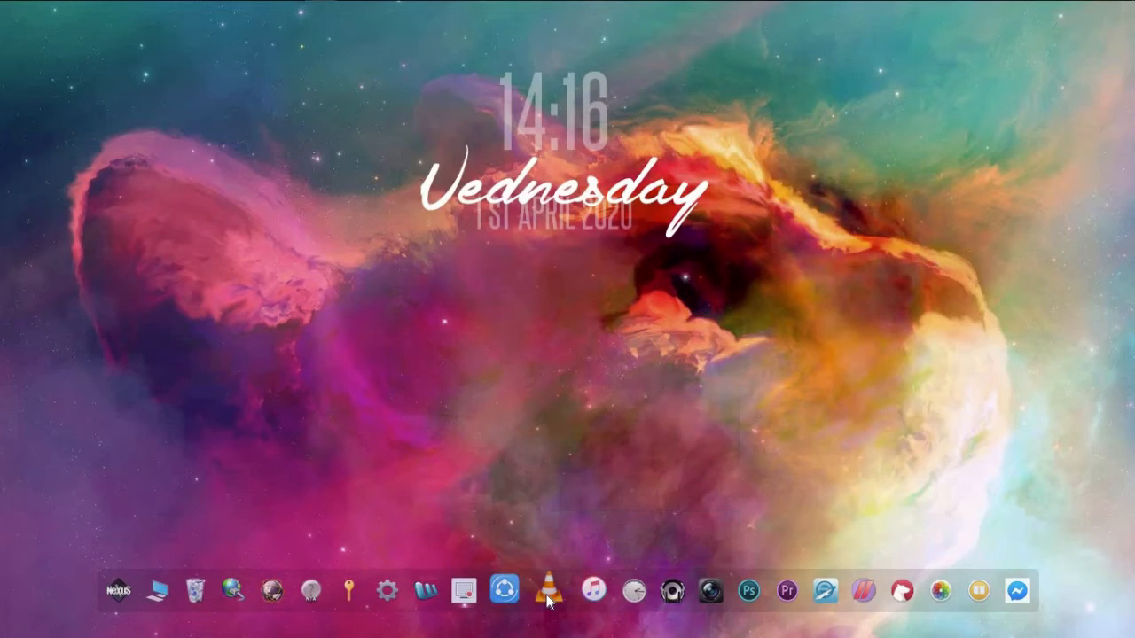
Start VLC from the dock and pull down the Media menu
{"action": "left_click", "coordinate": [550, 592]}
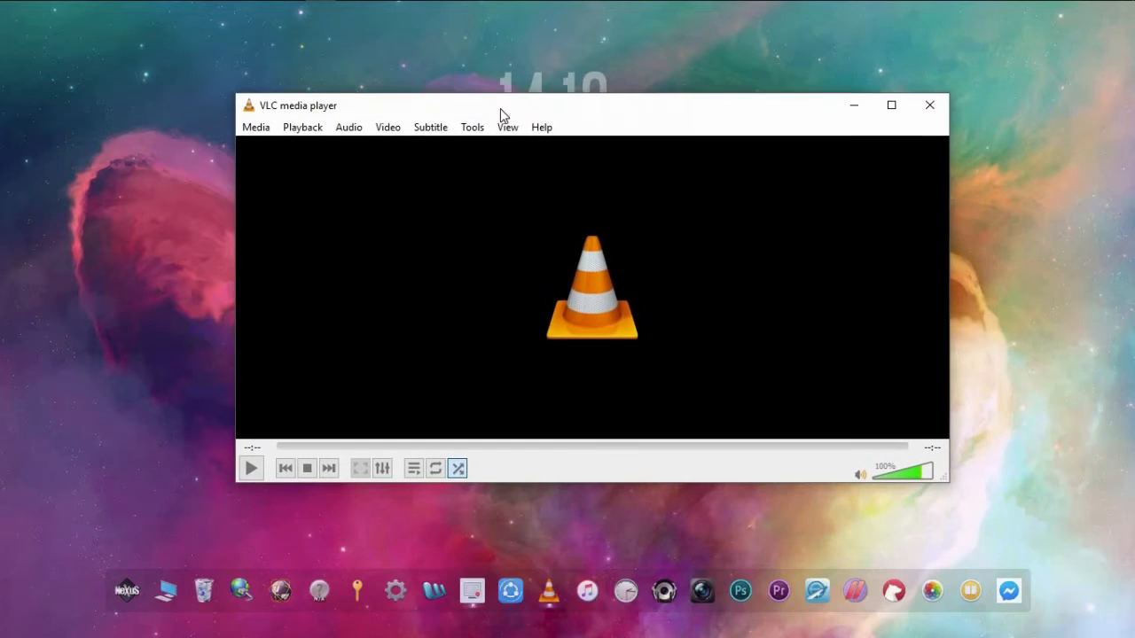
{"action": "mouse_move", "coordinate": [301, 176]}
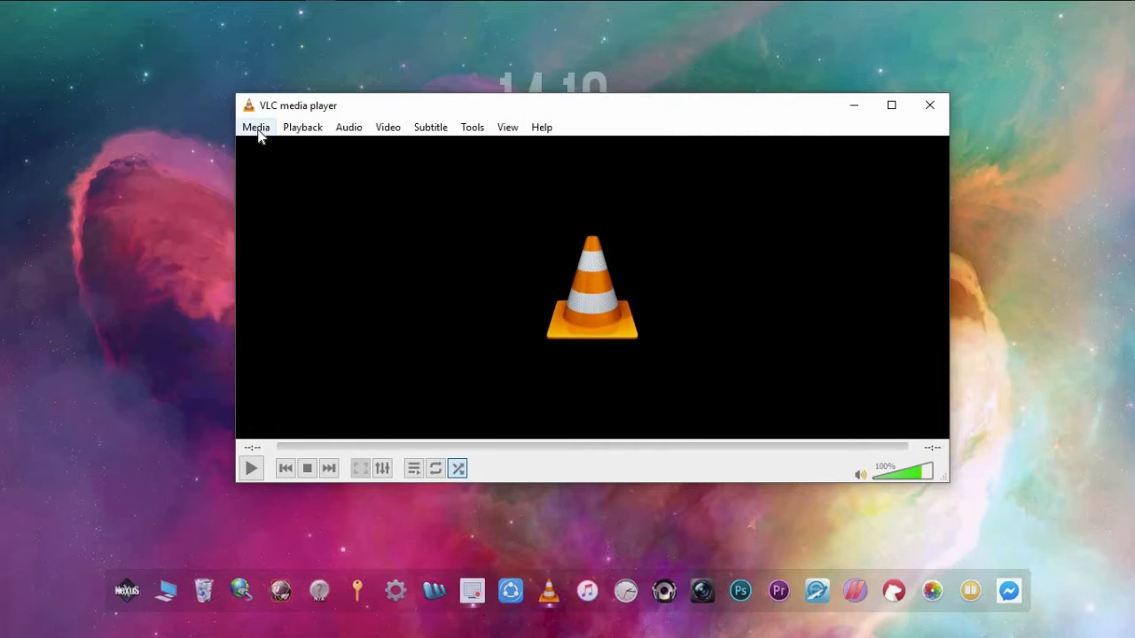
{"action": "left_click", "coordinate": [256, 128]}
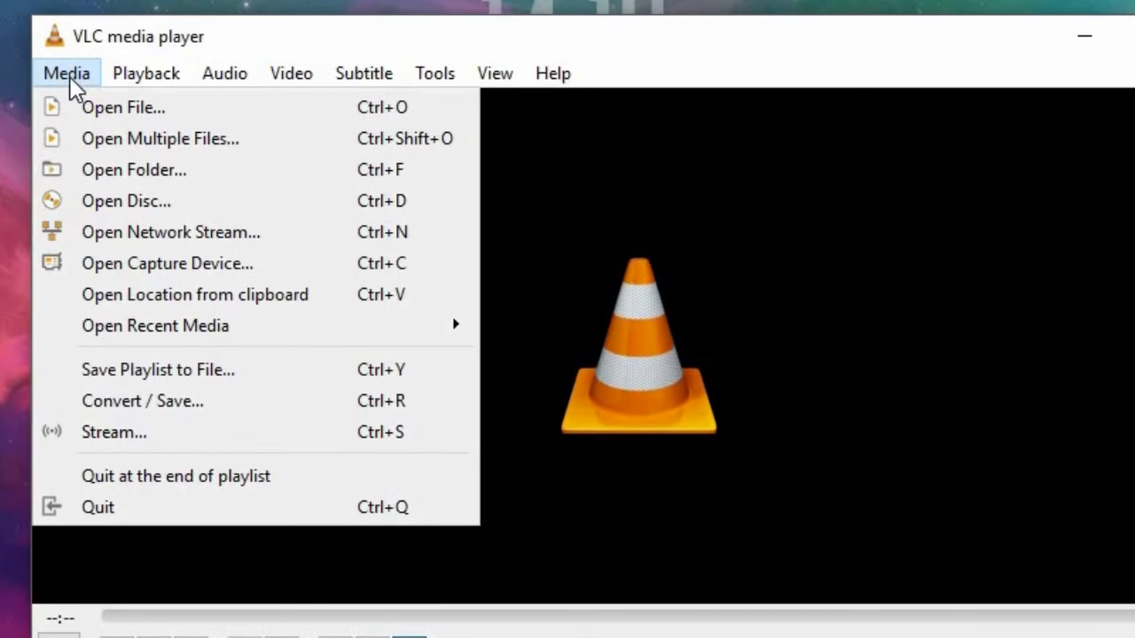
{"action": "mouse_move", "coordinate": [167, 262]}
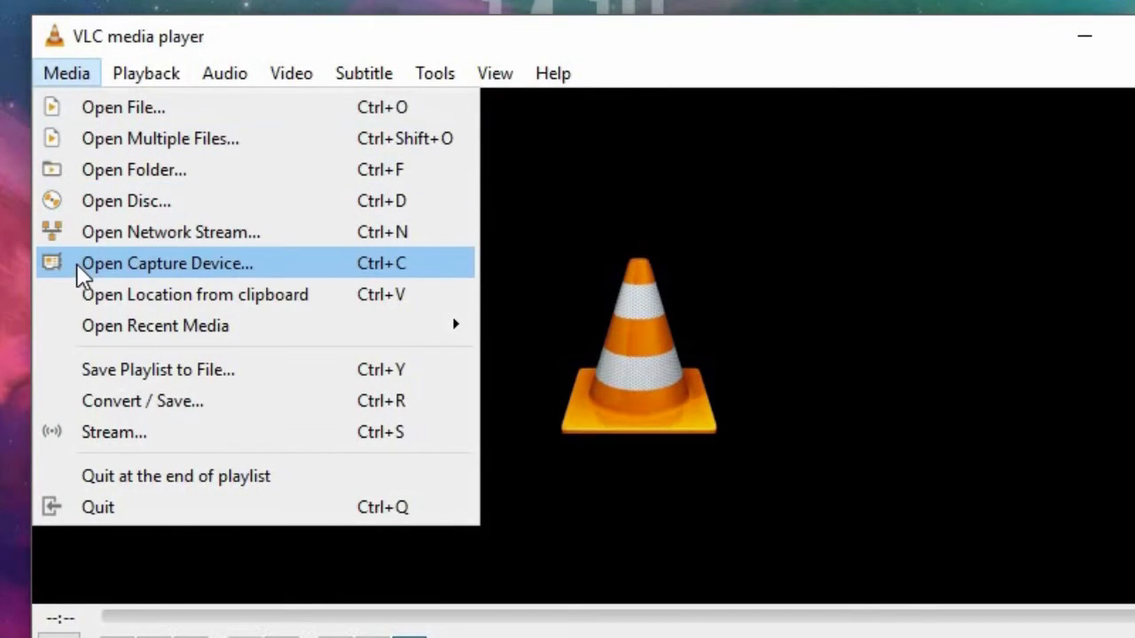
{"action": "mouse_move", "coordinate": [355, 268]}
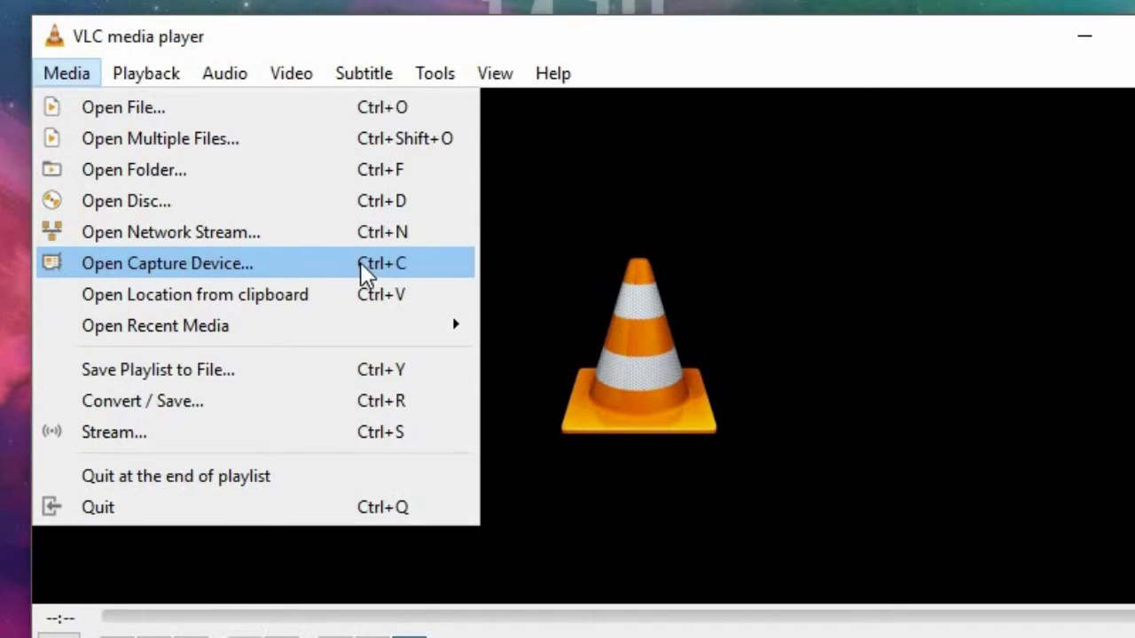
{"action": "mouse_move", "coordinate": [412, 284]}
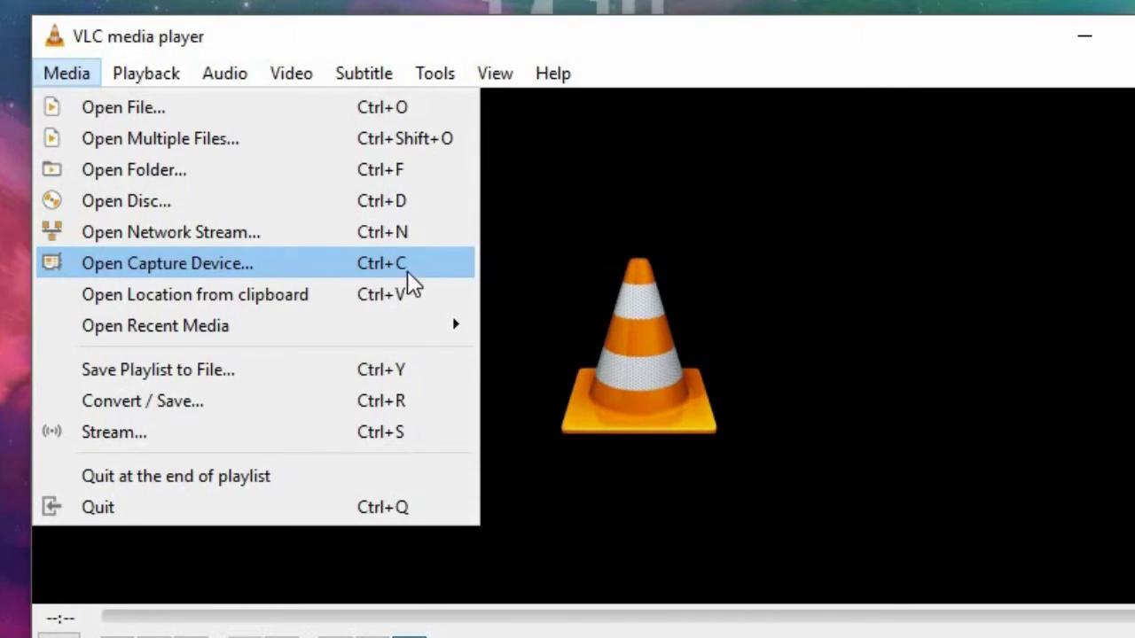
{"action": "mouse_move", "coordinate": [404, 281]}
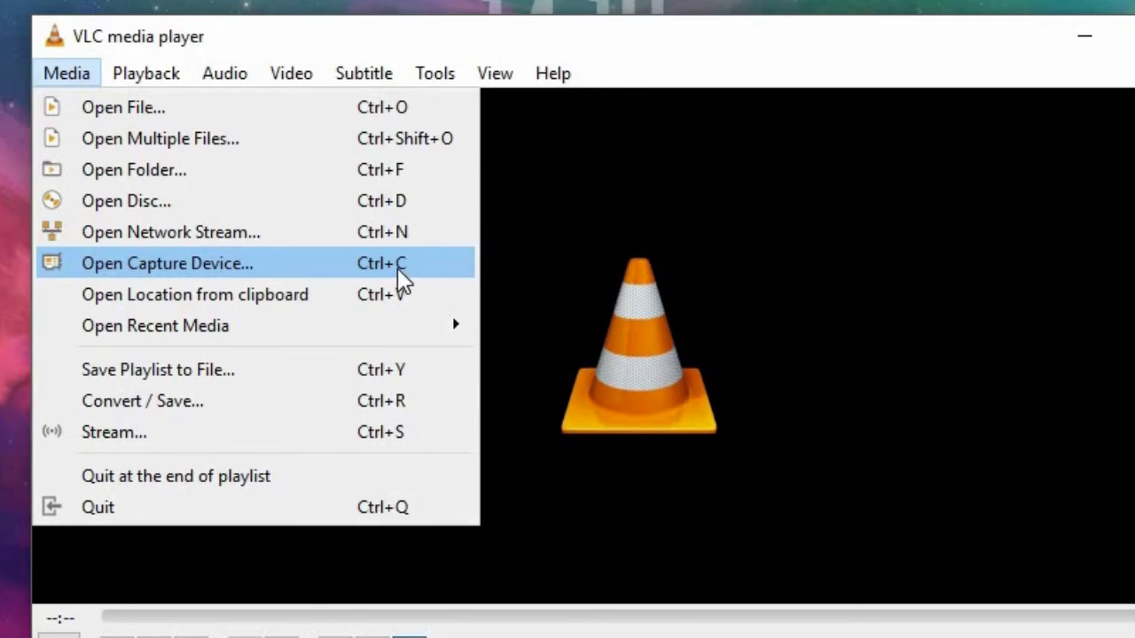
In Open Capture Device, choose Desktop as the capture mode
{"action": "left_click", "coordinate": [167, 263]}
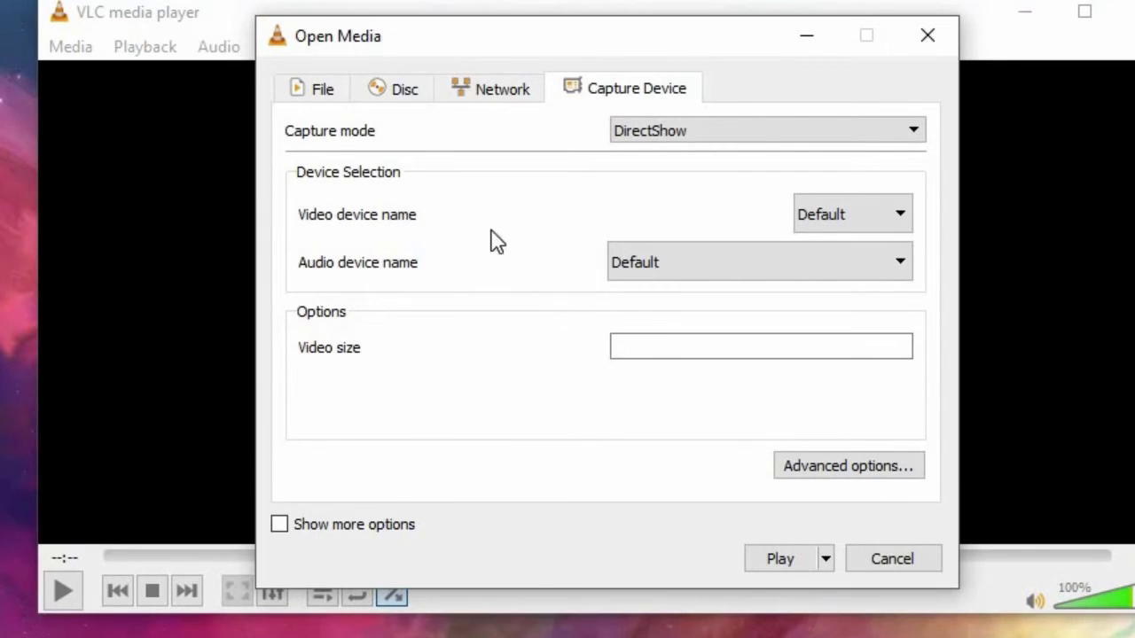
{"action": "mouse_move", "coordinate": [913, 151]}
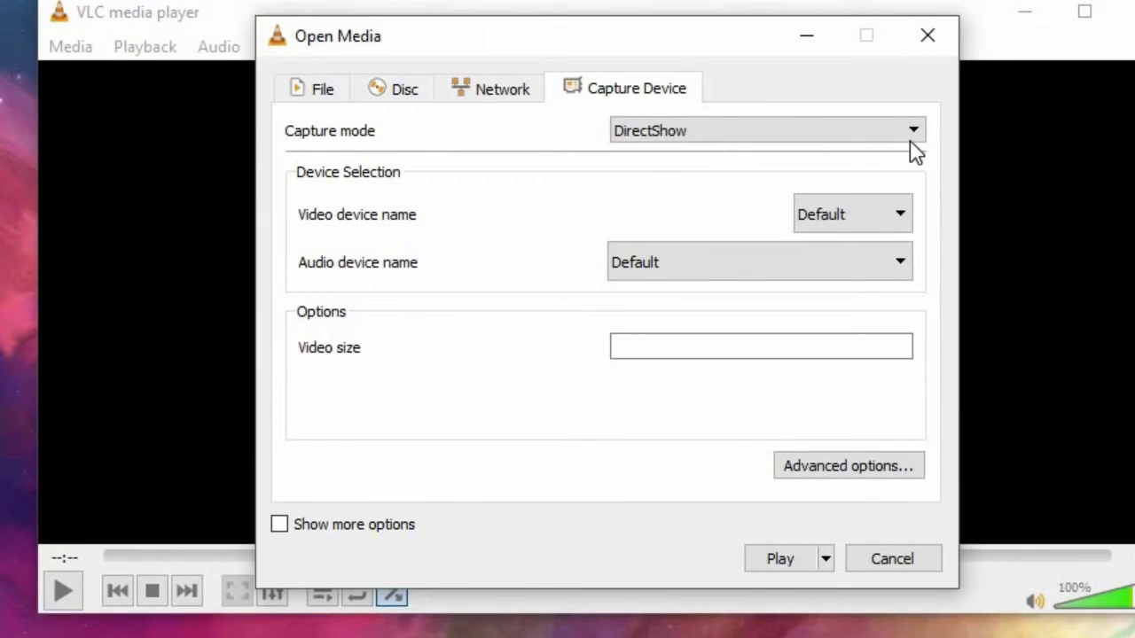
{"action": "left_click", "coordinate": [913, 132]}
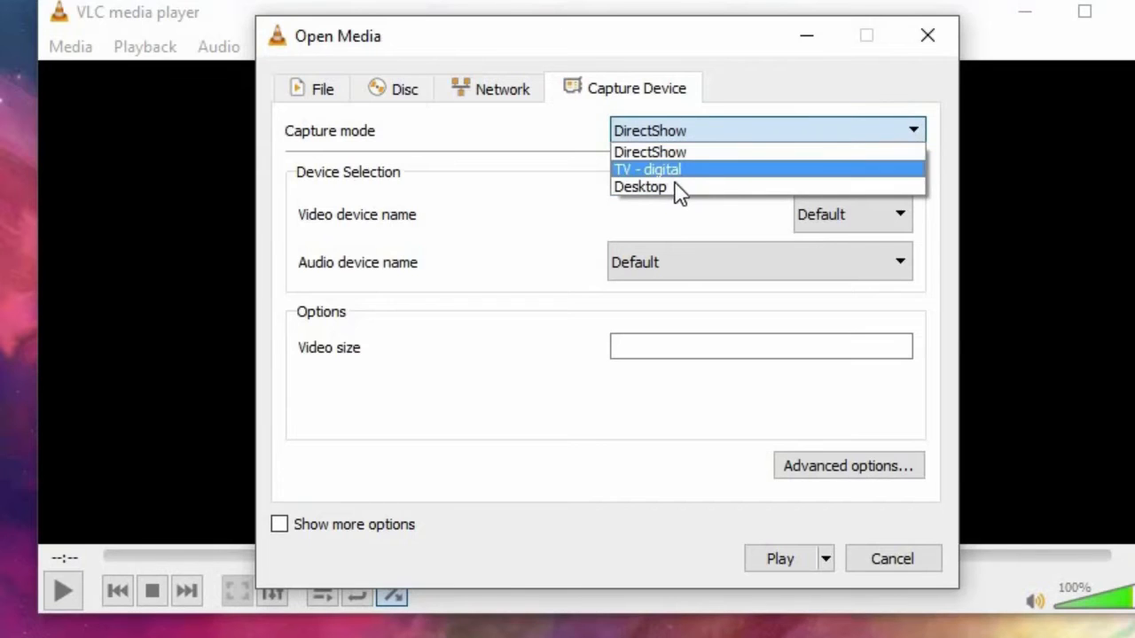
{"action": "left_click", "coordinate": [640, 186]}
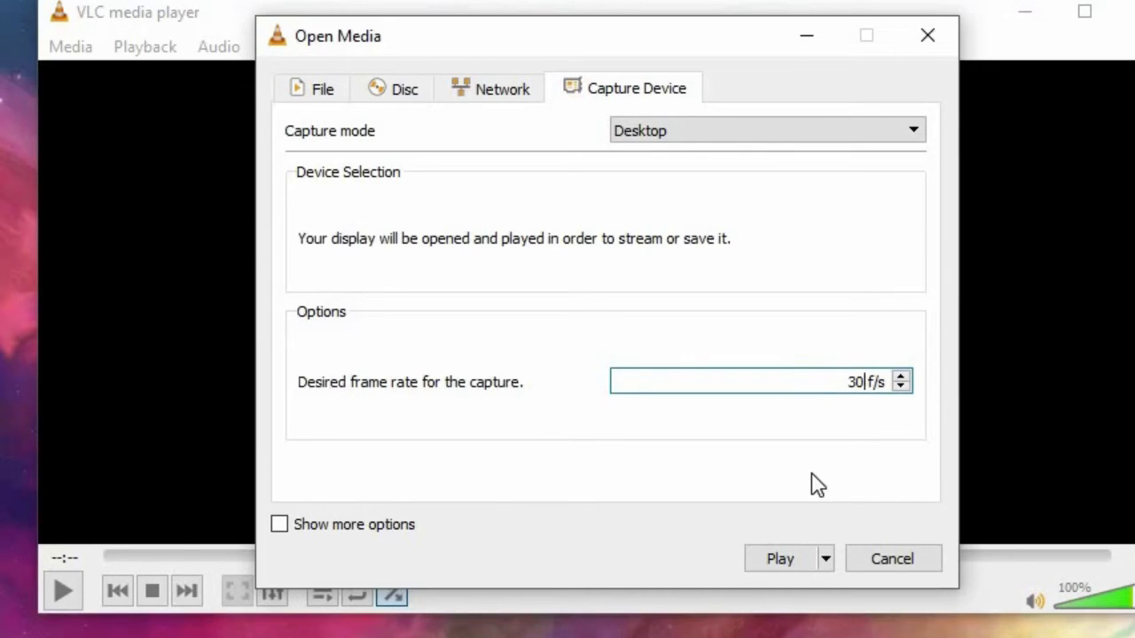
{"action": "mouse_move", "coordinate": [840, 564]}
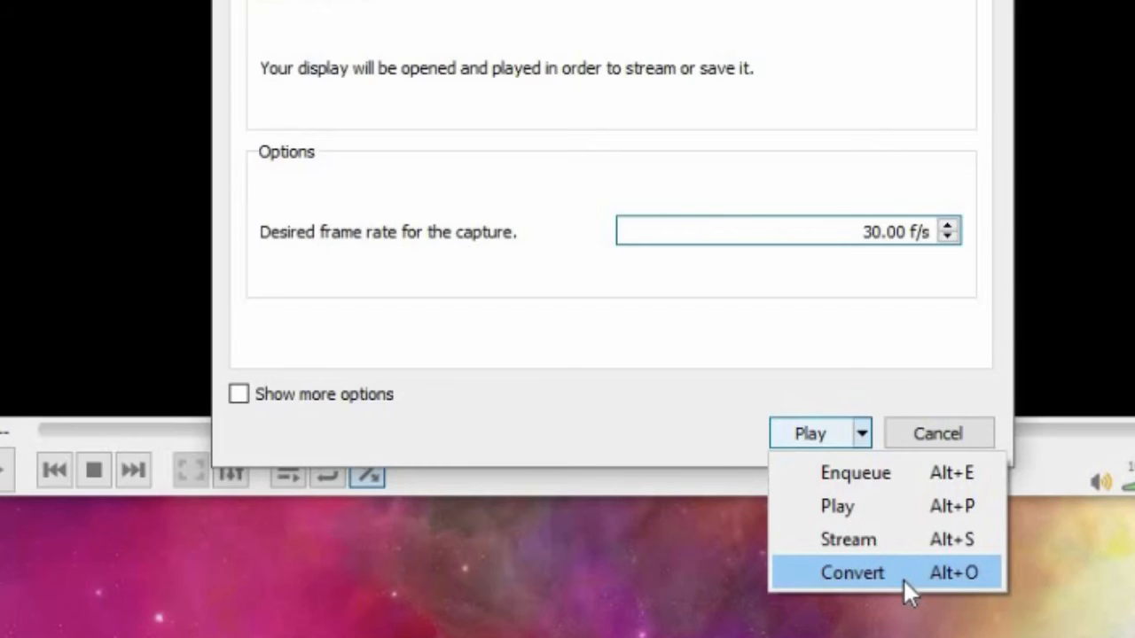
Switch to Convert and choose the Video - H.264 + MP3 (MP4) profile
{"action": "left_click", "coordinate": [852, 571]}
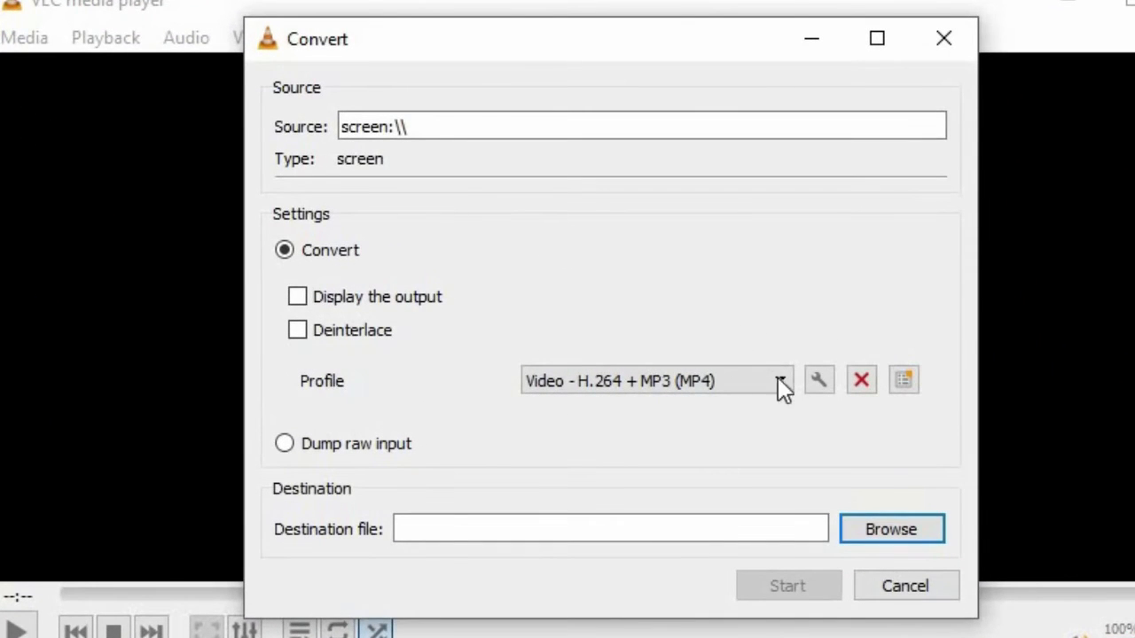
{"action": "left_click", "coordinate": [778, 379]}
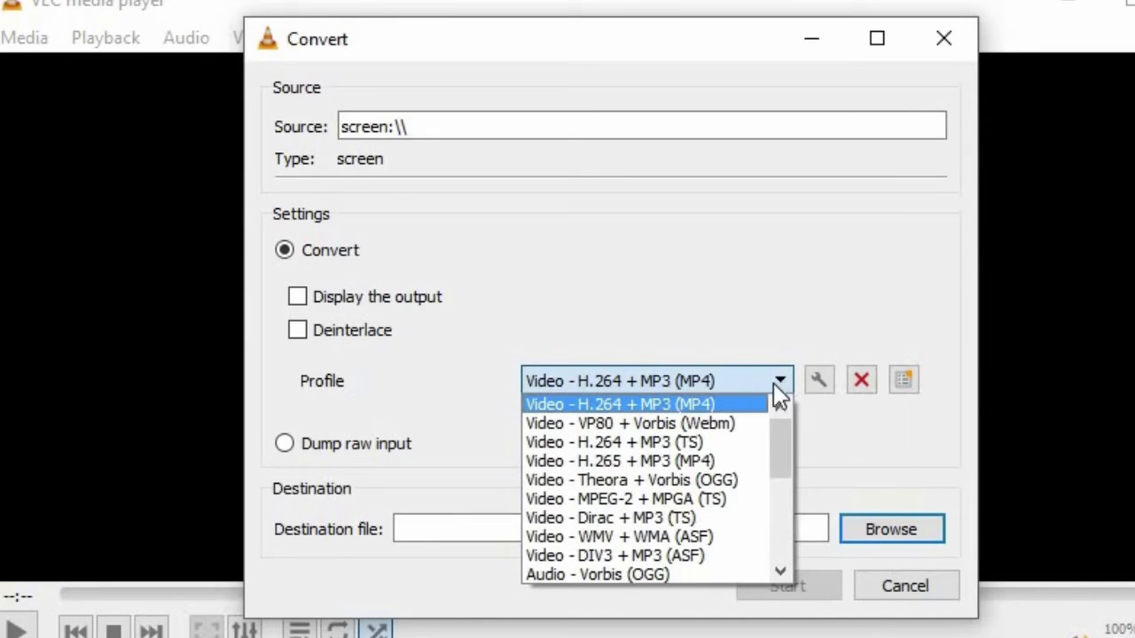
{"action": "mouse_move", "coordinate": [639, 426]}
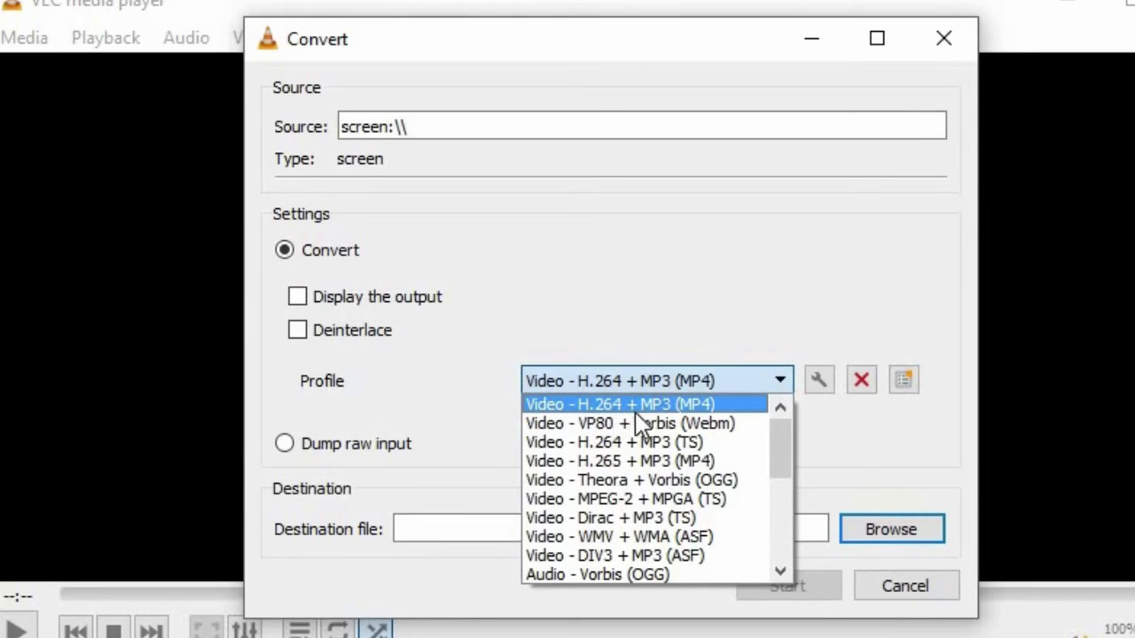
{"action": "left_click", "coordinate": [618, 404]}
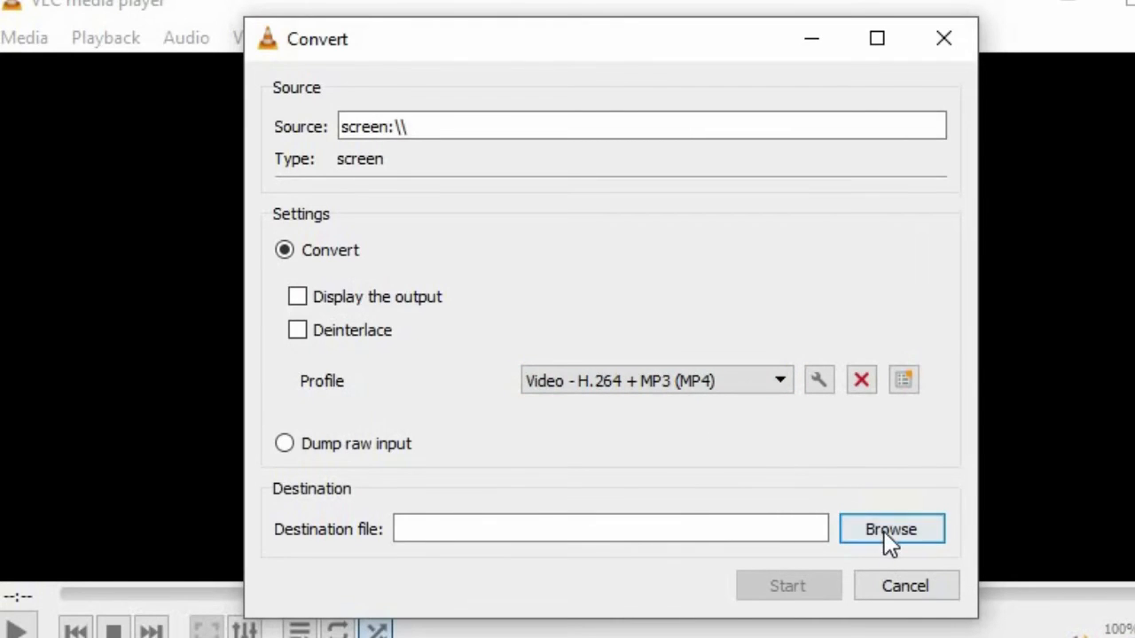
Save the output as 'Screen Capture' in Videos\Captures and start the conversion
{"action": "left_click", "coordinate": [890, 529]}
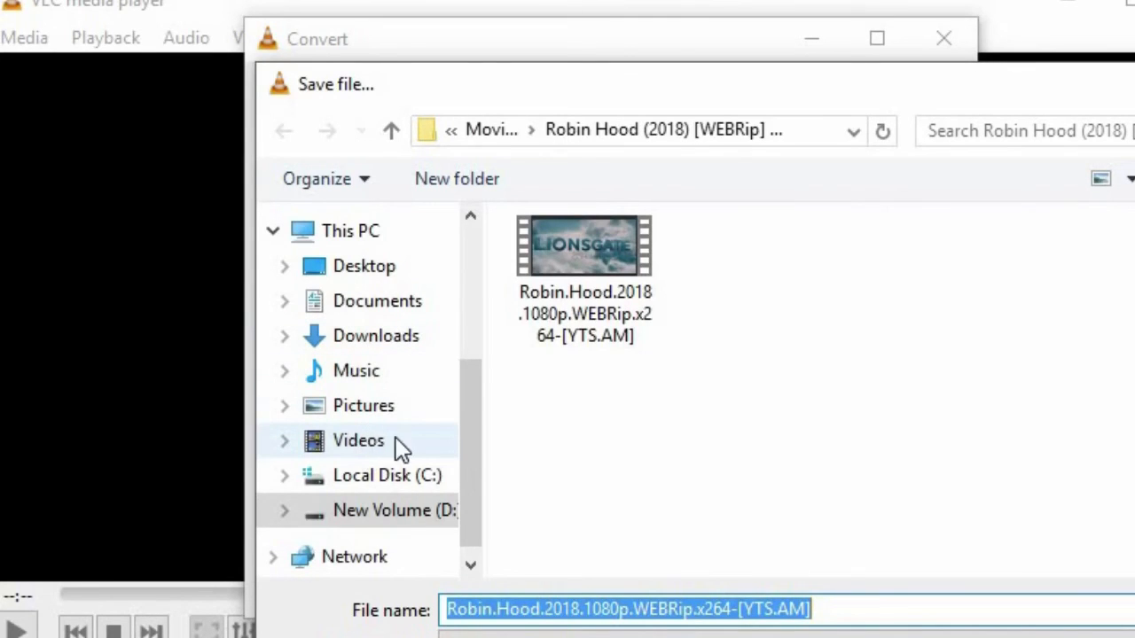
{"action": "left_click", "coordinate": [358, 439]}
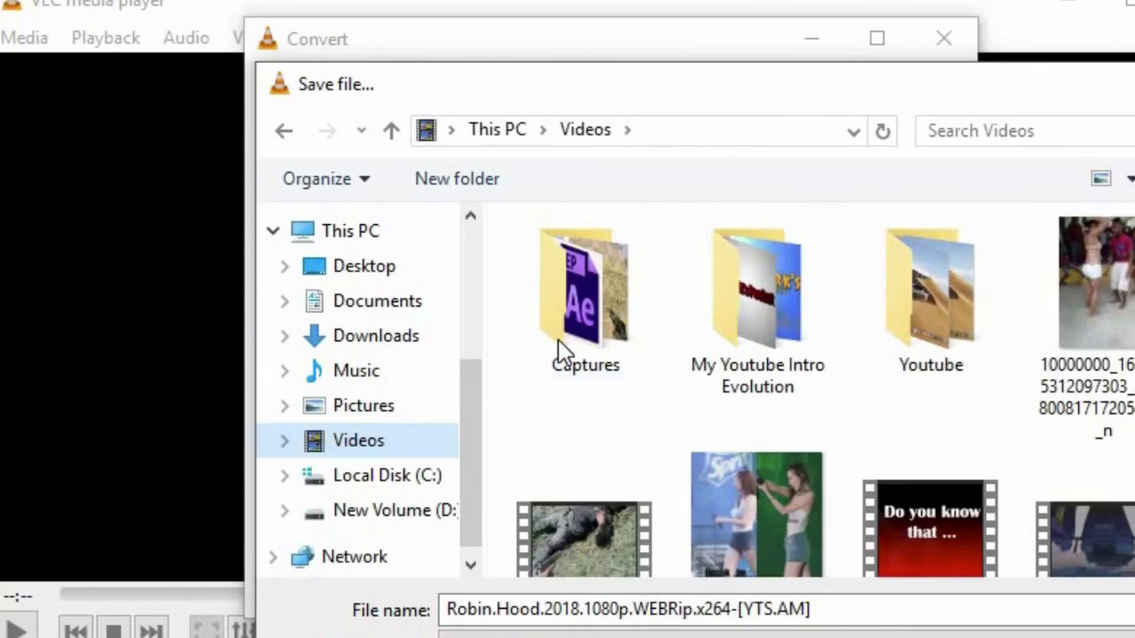
{"action": "double_click", "coordinate": [583, 287]}
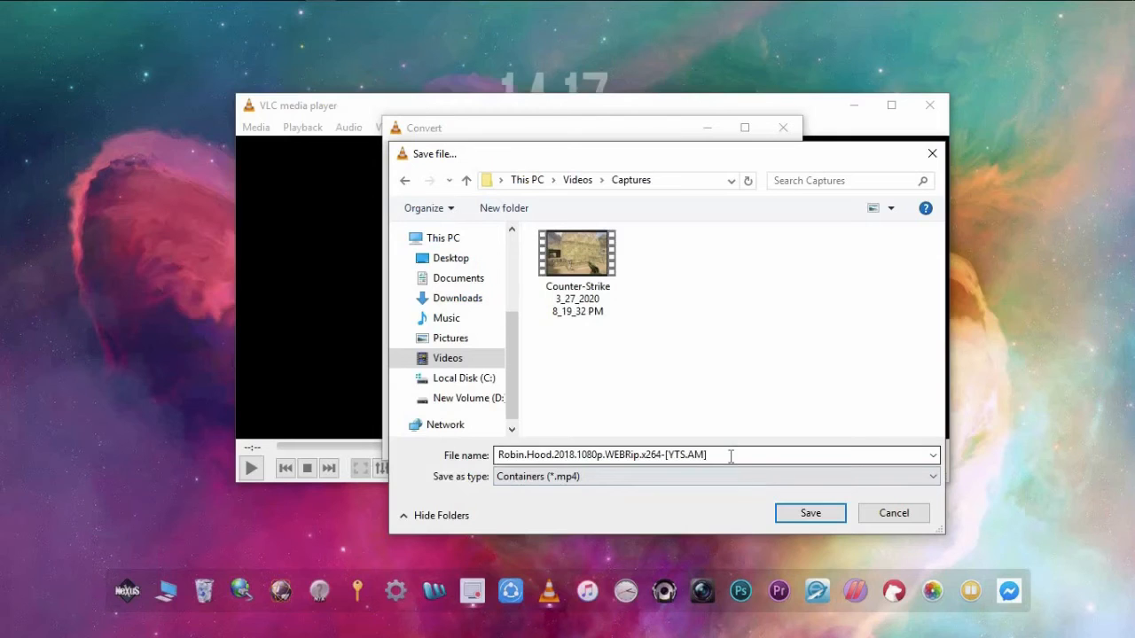
{"action": "type", "text": "sCR"}
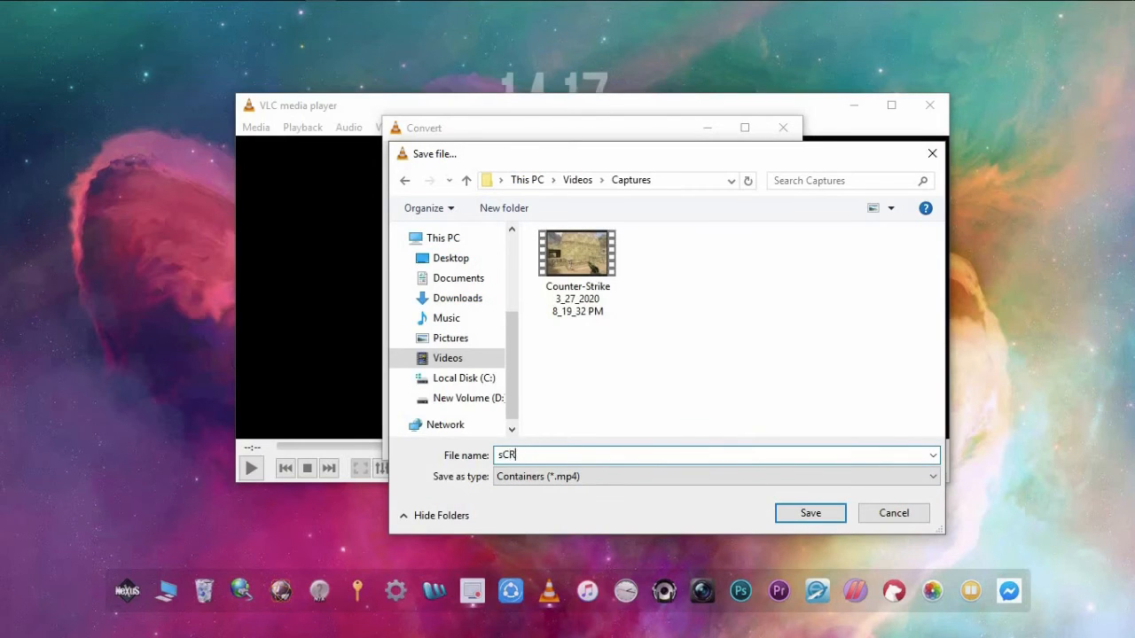
{"action": "type", "text": "Screen Capture"}
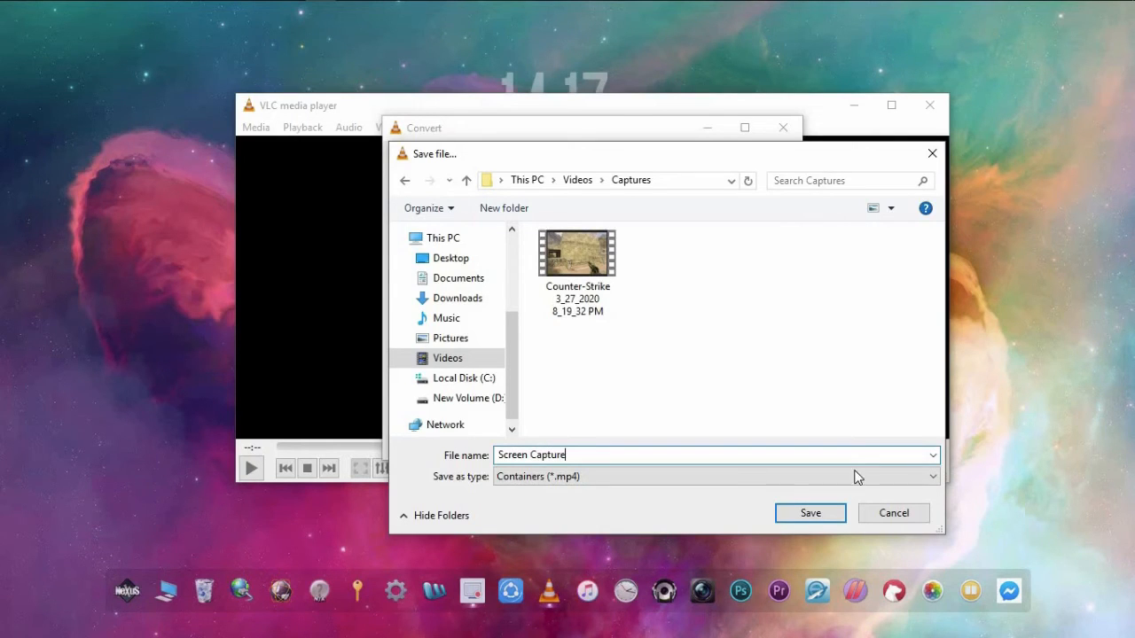
{"action": "left_click", "coordinate": [809, 512]}
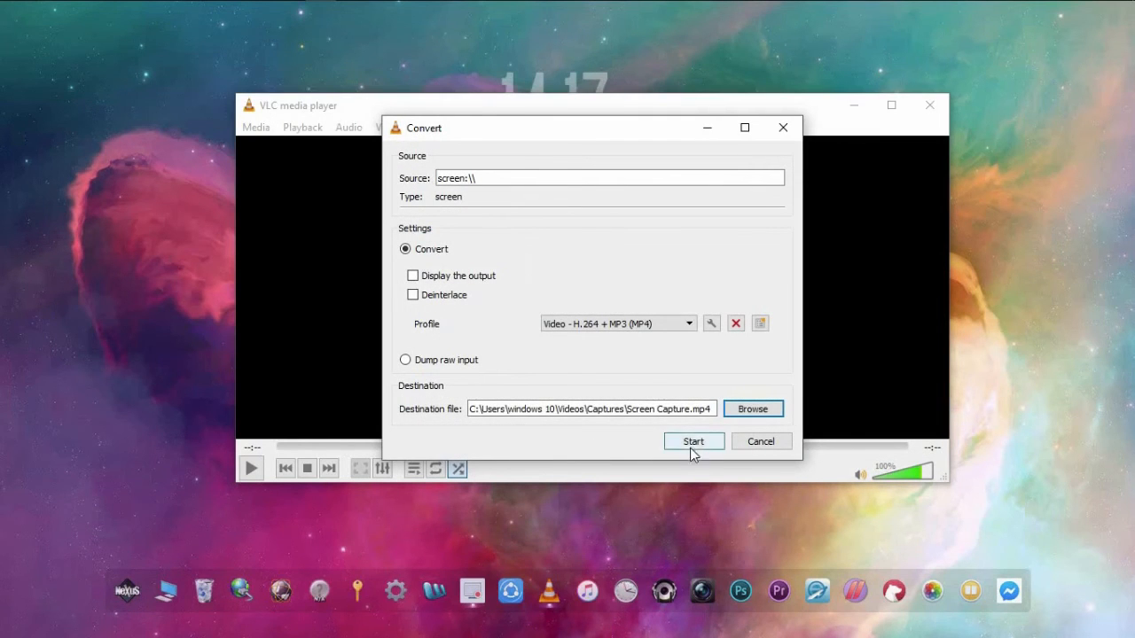
{"action": "left_click", "coordinate": [694, 442]}
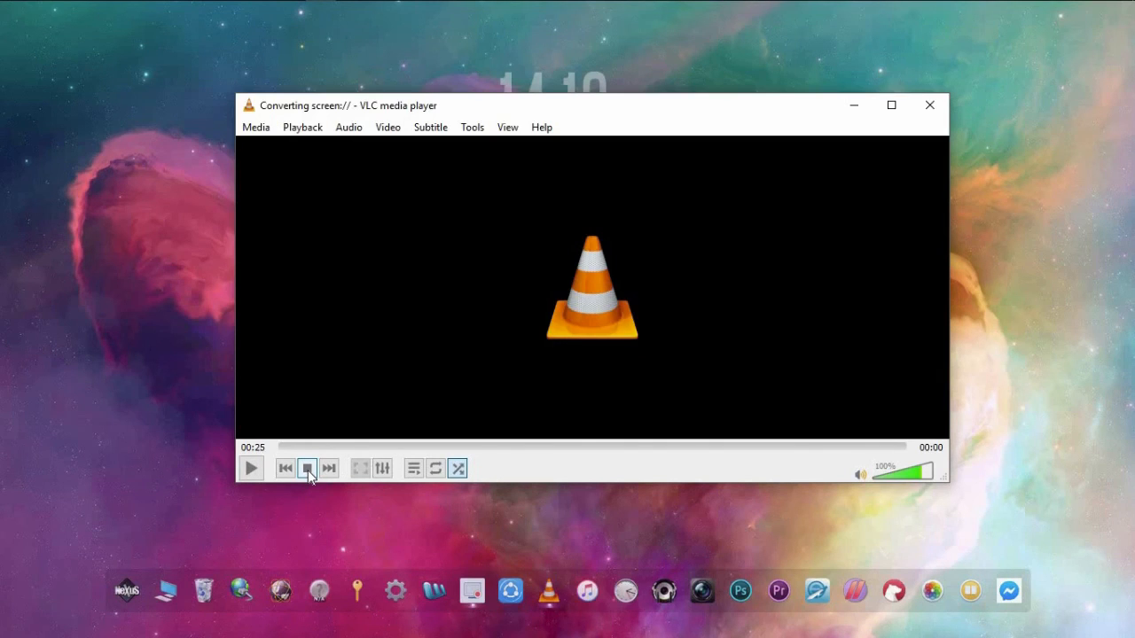
Stop the desktop recording and close VLC
{"action": "left_click", "coordinate": [307, 468]}
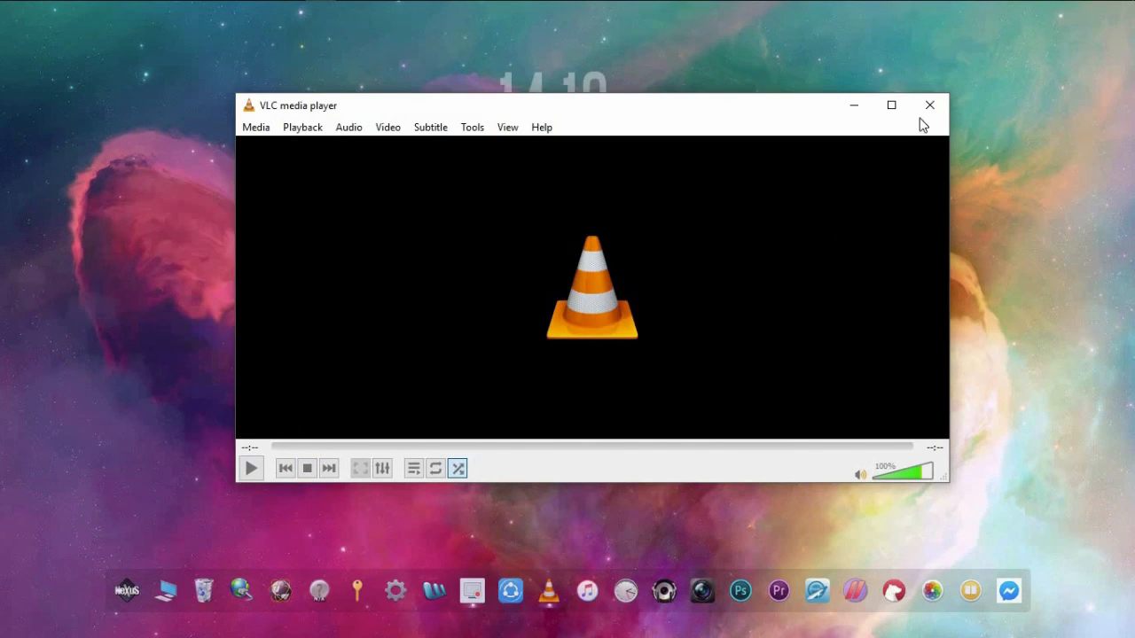
{"action": "left_click", "coordinate": [929, 105]}
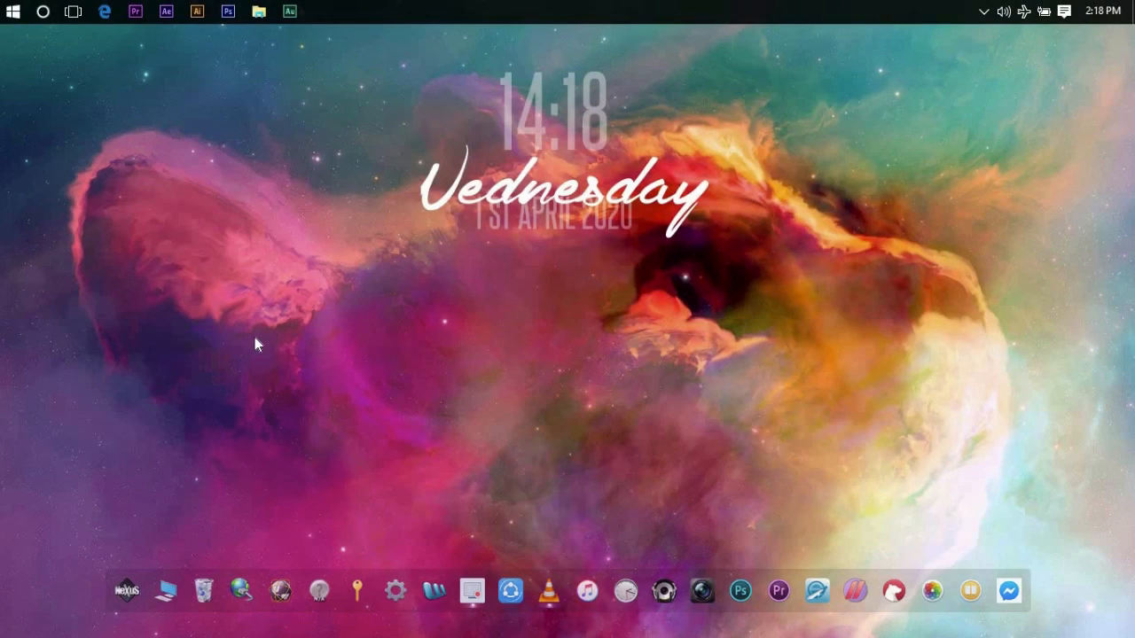
Browse to Videos\Captures in File Explorer to see the new Screen Capture file
{"action": "left_click", "coordinate": [166, 588]}
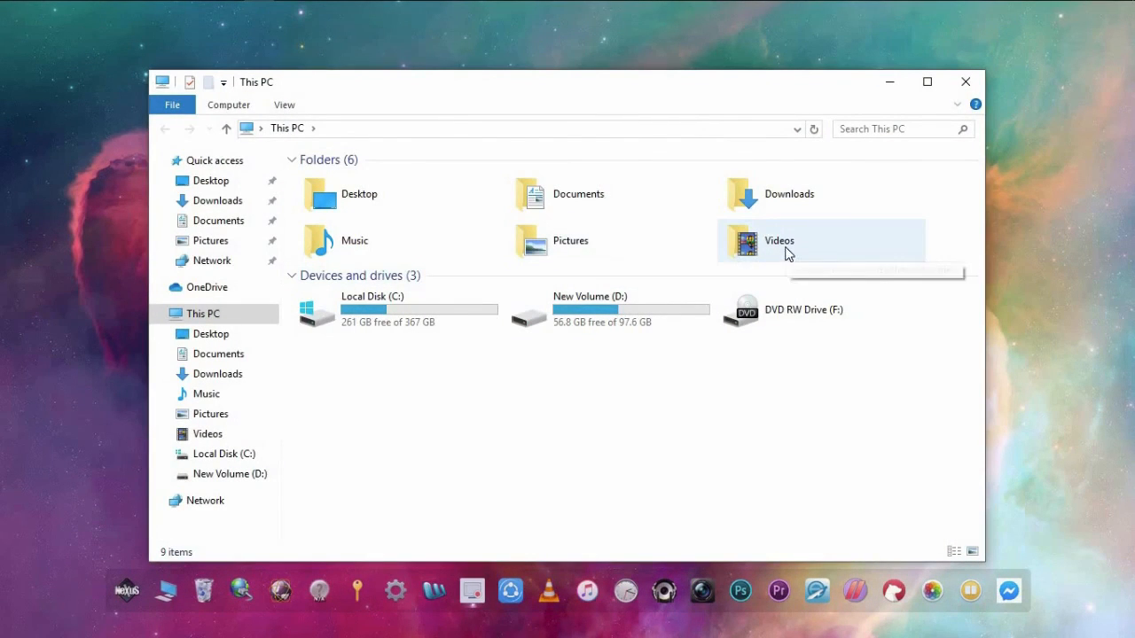
{"action": "double_click", "coordinate": [779, 241]}
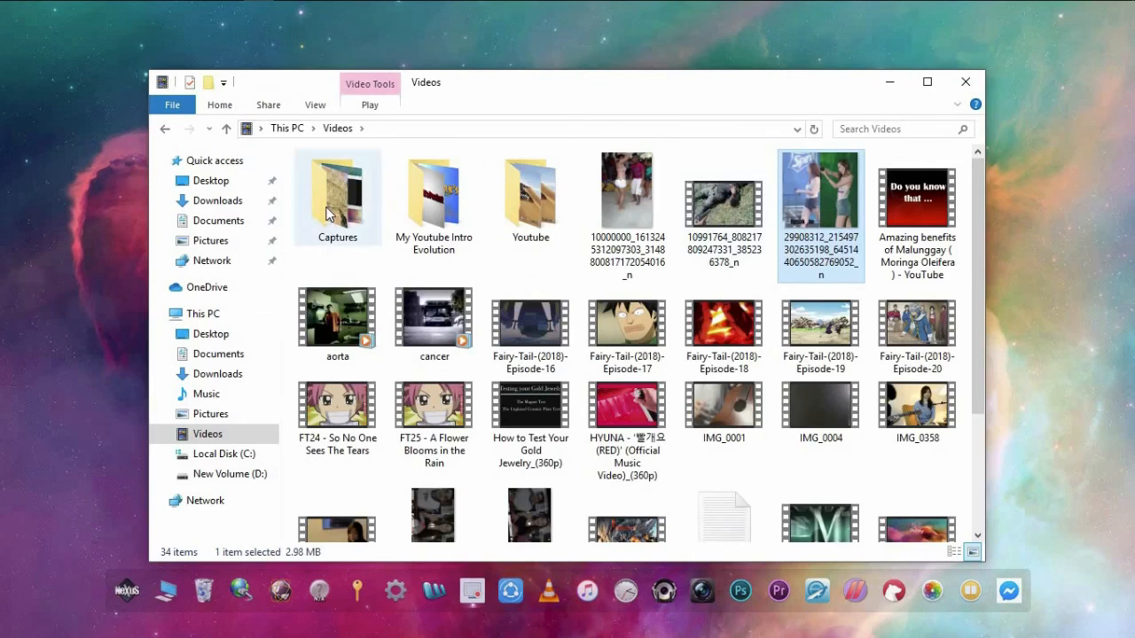
{"action": "double_click", "coordinate": [337, 192]}
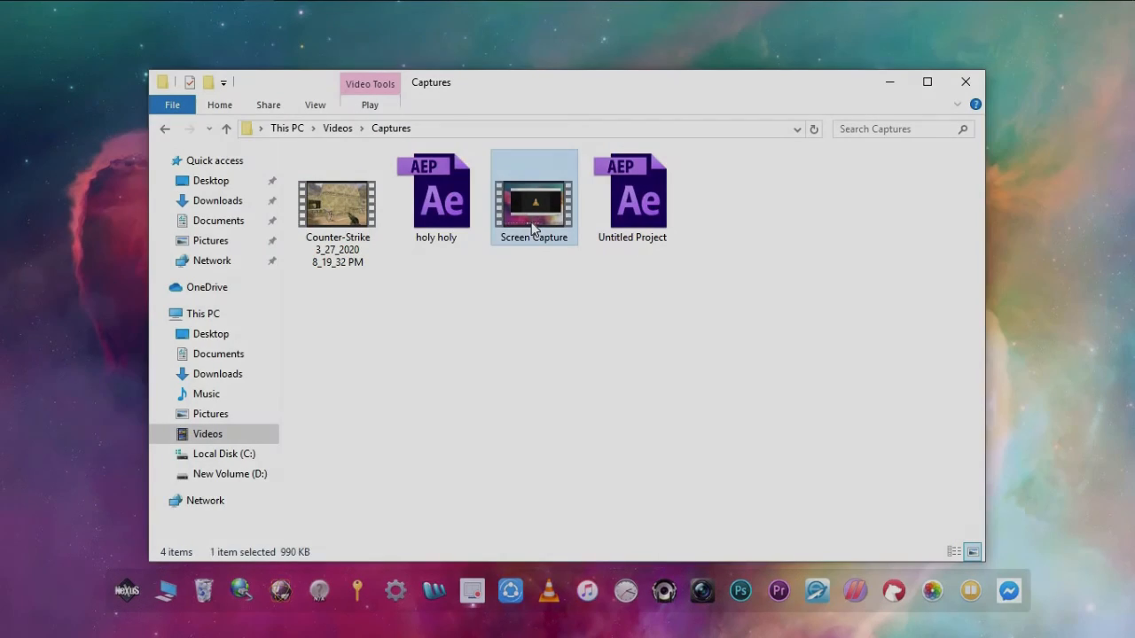